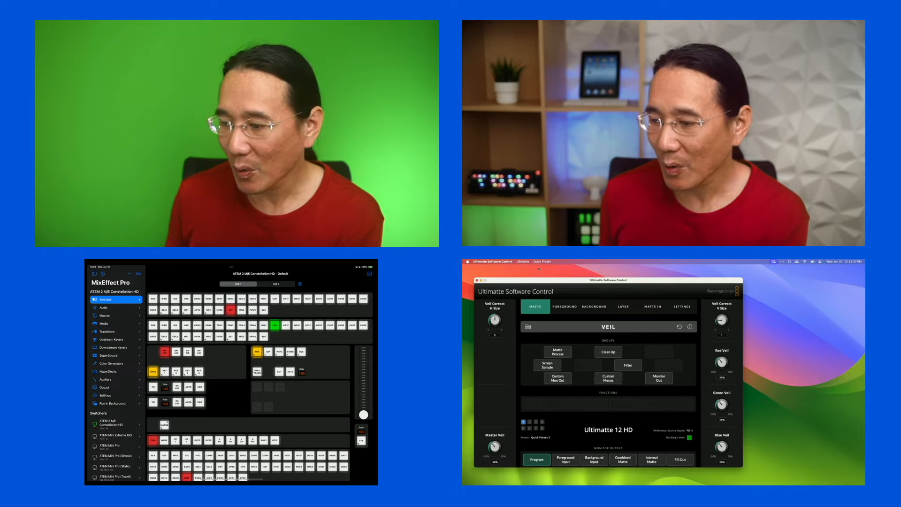
Step: Show the Upstream Keyers chroma settings for Key 2 on M/E 1 in MixEffect Pro
{"action": "left_click", "coordinate": [107, 372]}
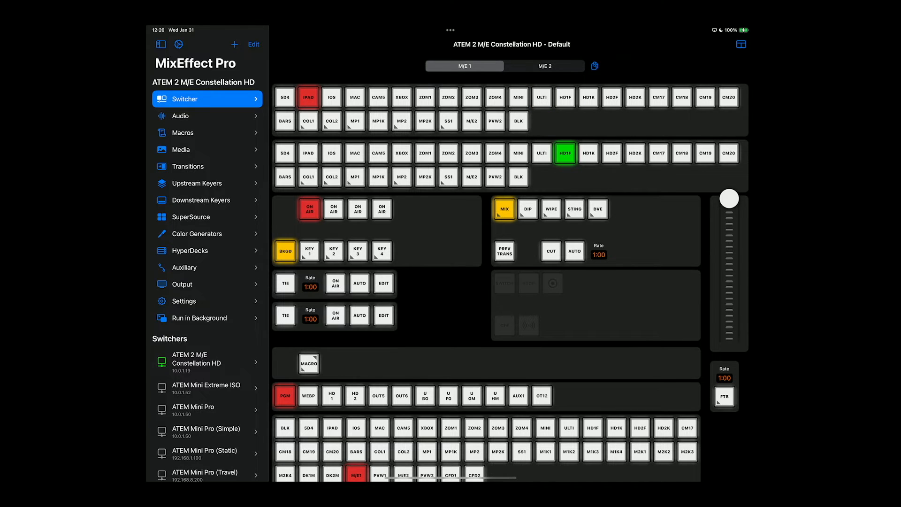
{"action": "left_click", "coordinate": [198, 183]}
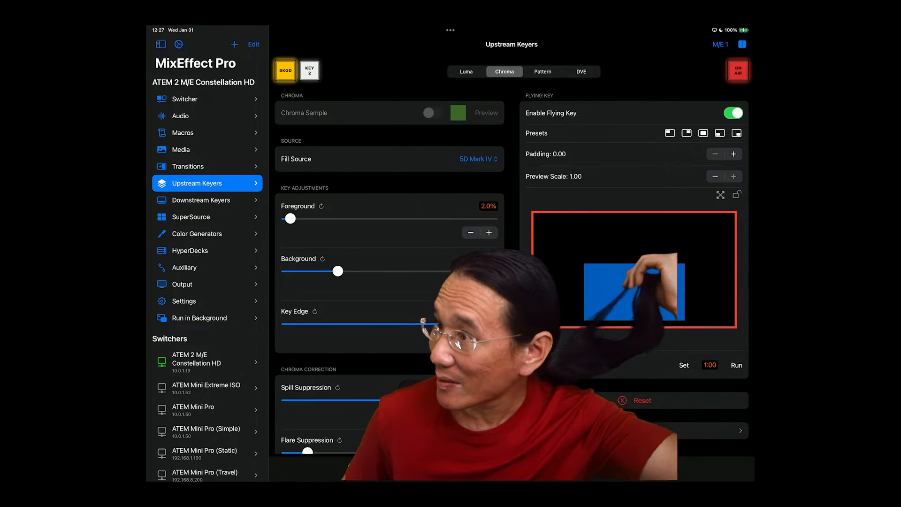
{"action": "scroll", "scroll_direction": "down", "scroll_amount": 3}
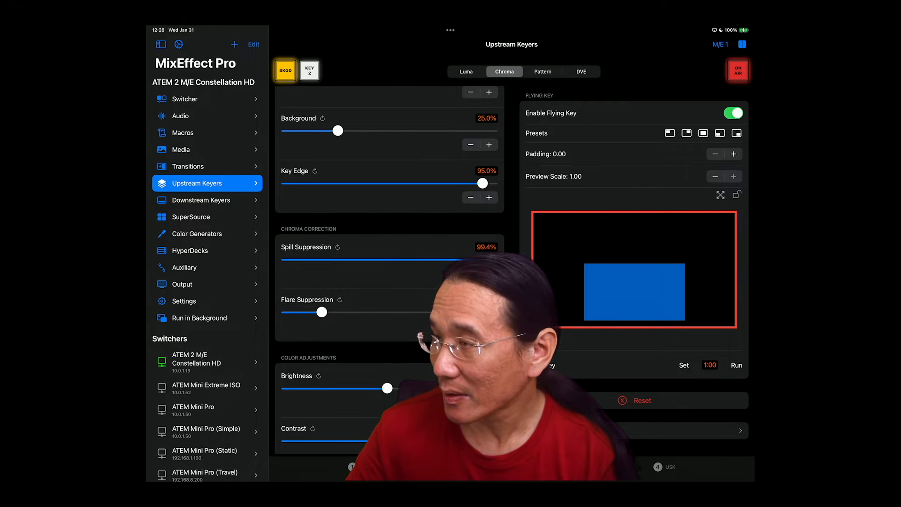
{"action": "scroll", "scroll_direction": "down", "scroll_amount": 3}
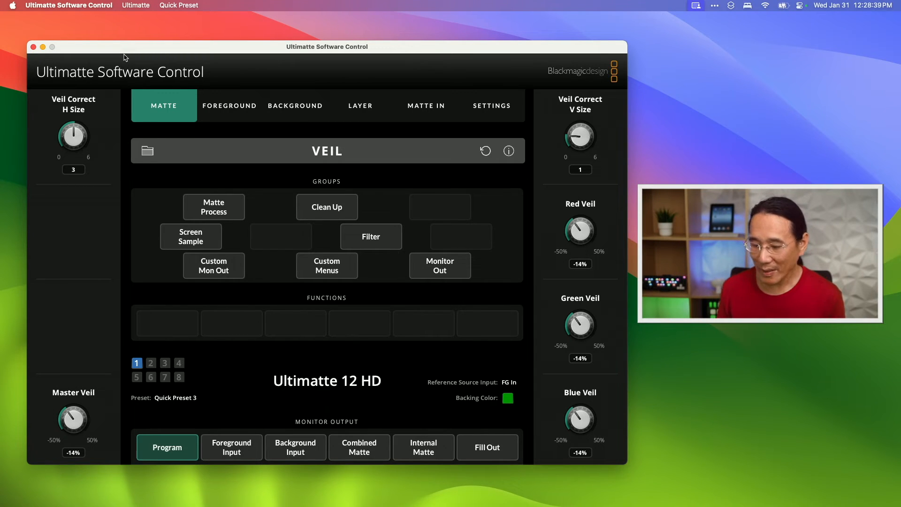
{"action": "mouse_move", "coordinate": [519, 208]}
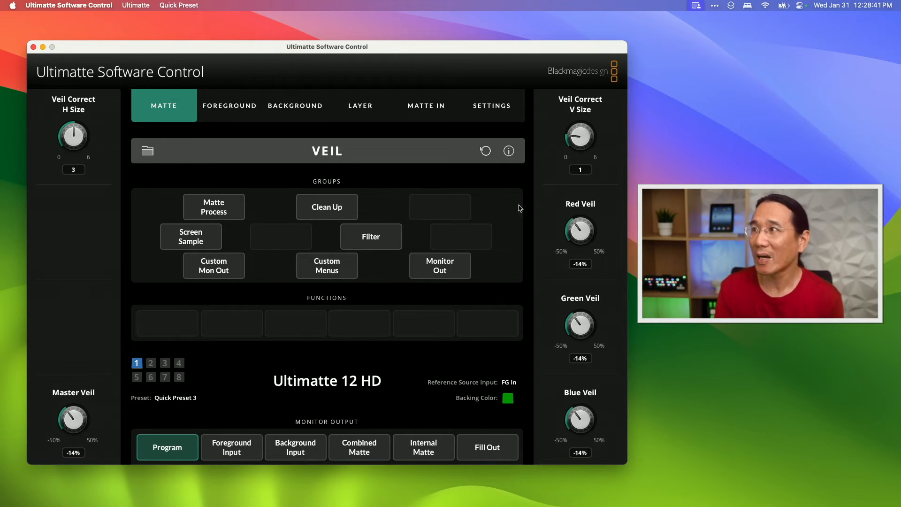
{"action": "mouse_move", "coordinate": [224, 115]}
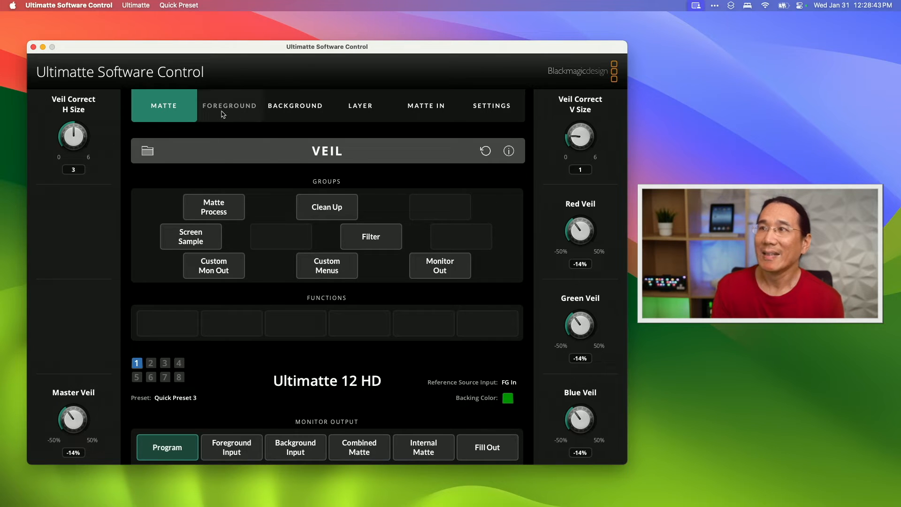
{"action": "mouse_move", "coordinate": [171, 99]}
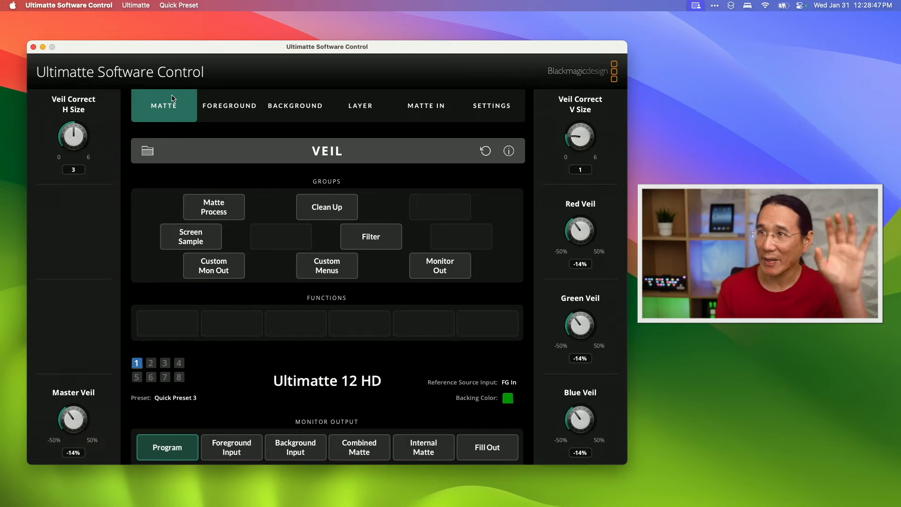
{"action": "mouse_move", "coordinate": [496, 168]}
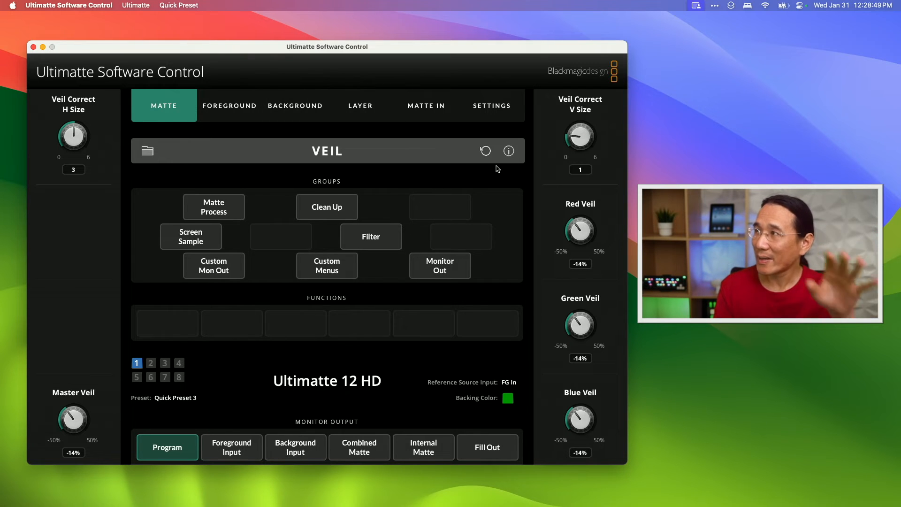
{"action": "mouse_move", "coordinate": [229, 105]}
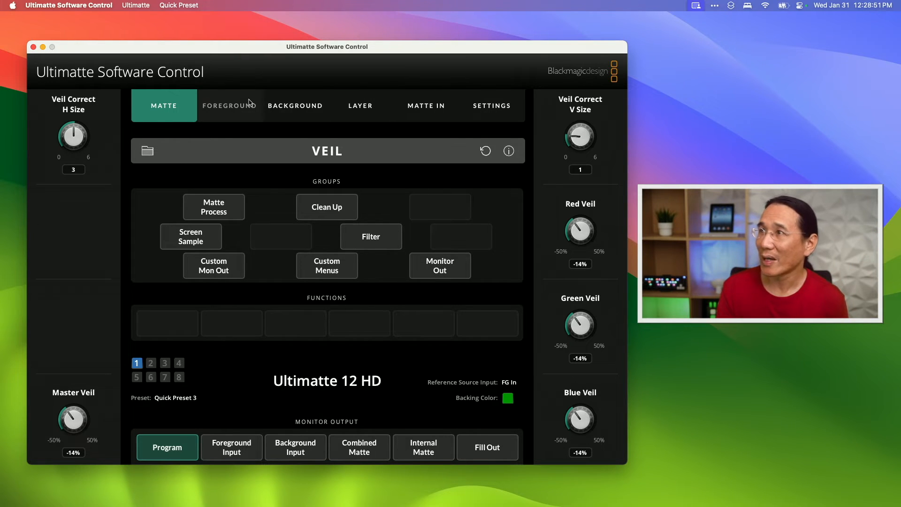
Step: Review the Background and Matte In pages, then return to the main Matte page
{"action": "left_click", "coordinate": [295, 105]}
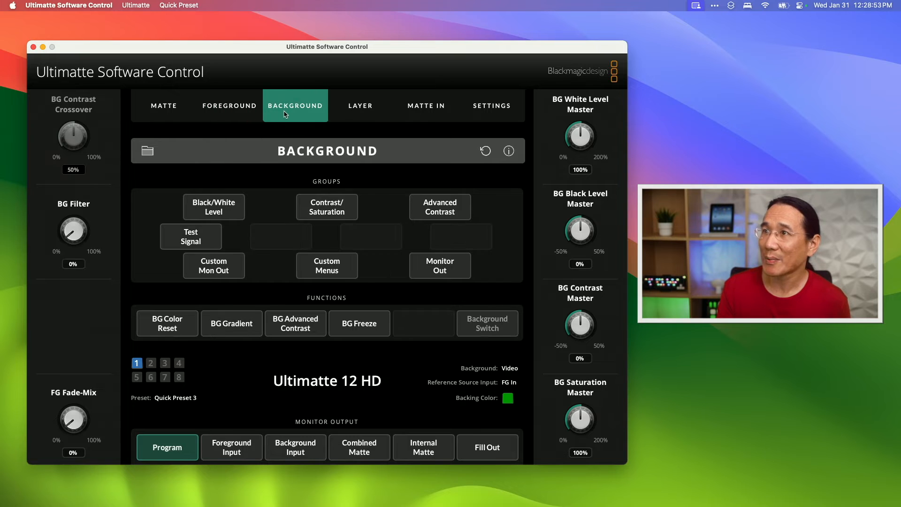
{"action": "left_click", "coordinate": [427, 105]}
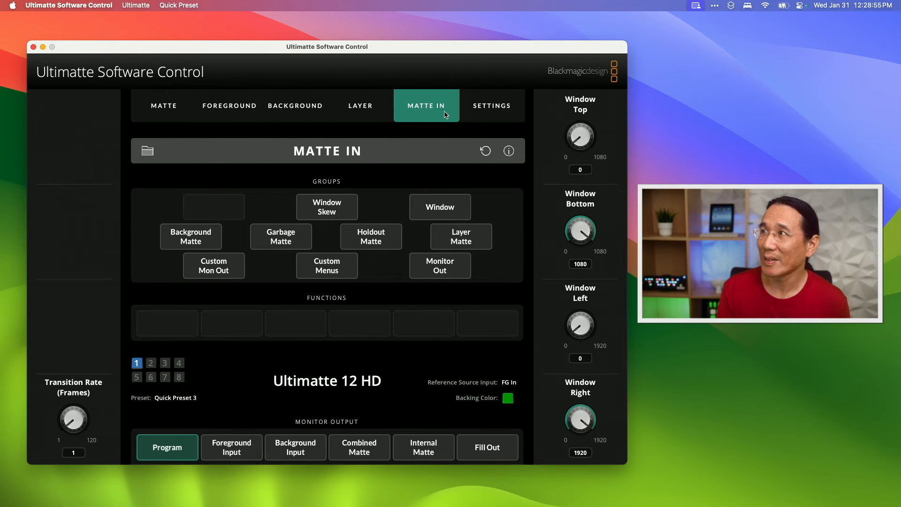
{"action": "left_click", "coordinate": [164, 106]}
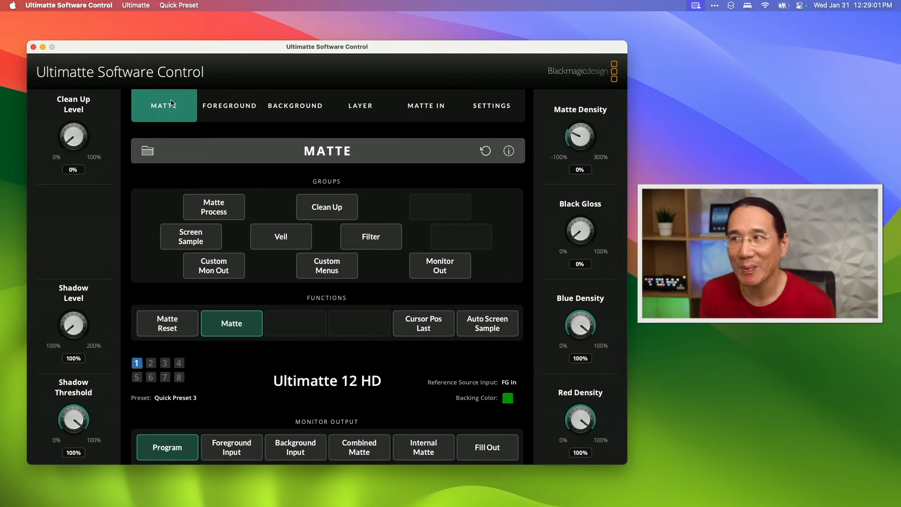
{"action": "mouse_move", "coordinate": [76, 231]}
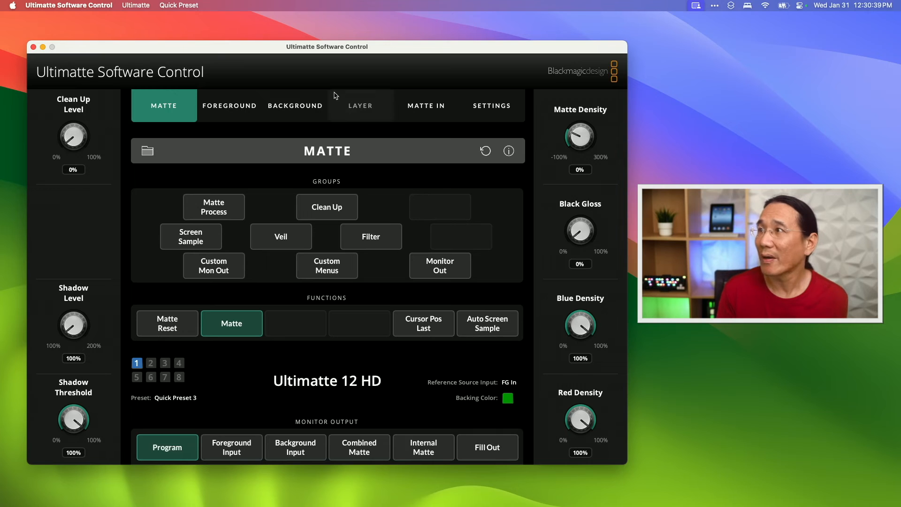
Step: Show the Screen Sample group with wall and floor colour levels of 38%, 85% and 29%
{"action": "left_click", "coordinate": [178, 6]}
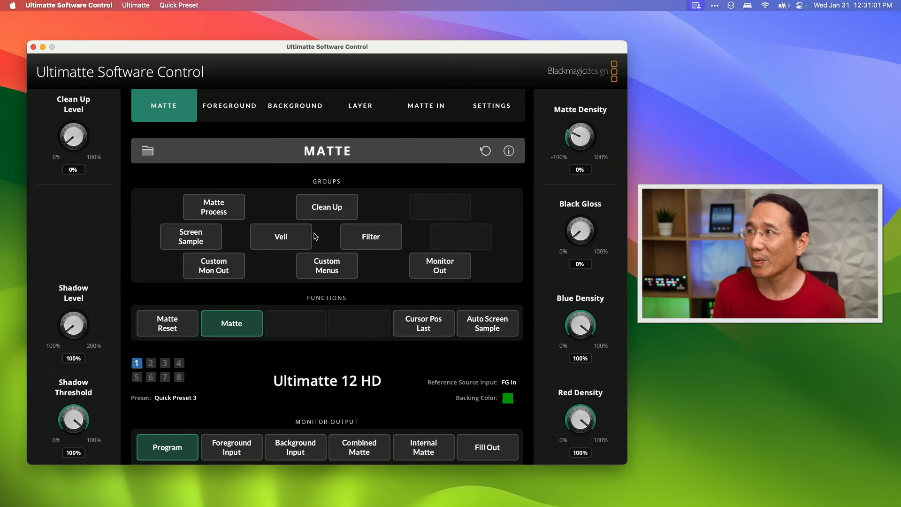
{"action": "left_click", "coordinate": [179, 5]}
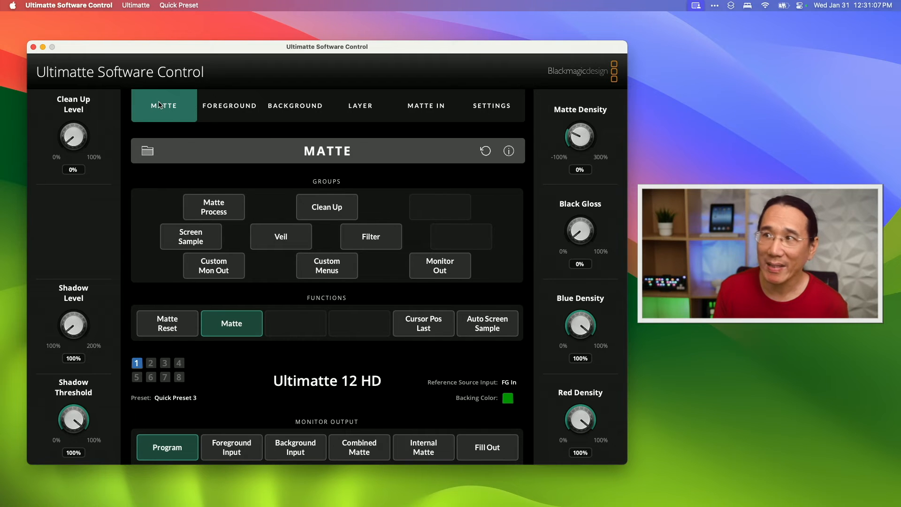
{"action": "left_click", "coordinate": [190, 237]}
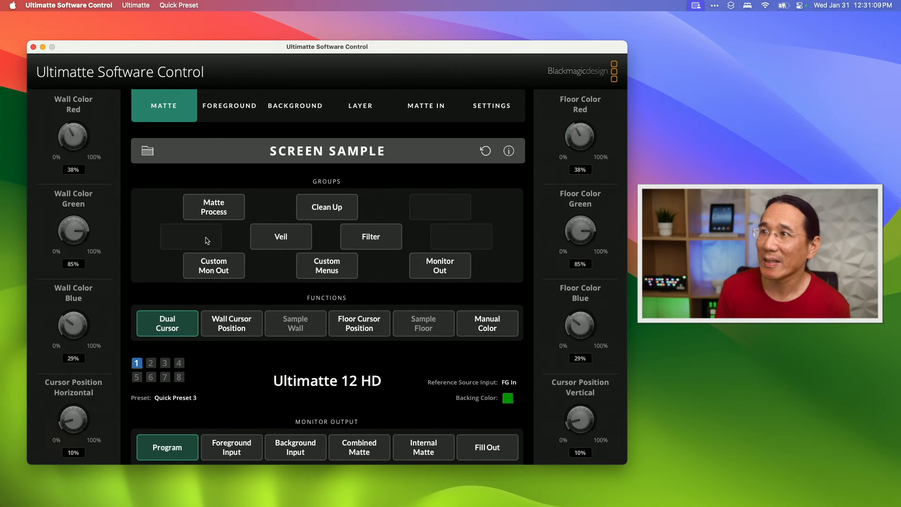
{"action": "mouse_move", "coordinate": [308, 356]}
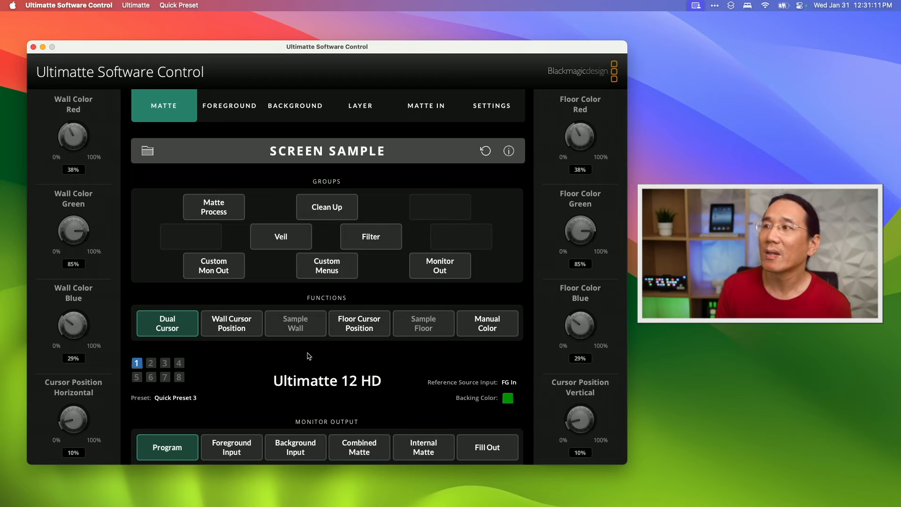
{"action": "mouse_move", "coordinate": [293, 243]}
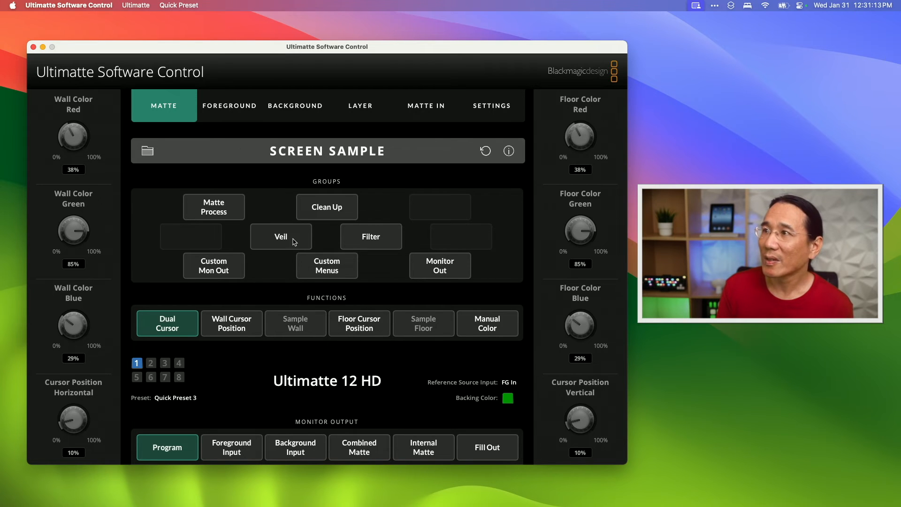
Step: Show the Veil group with Master, Red, Green and Blue Veil at -14%
{"action": "left_click", "coordinate": [281, 237]}
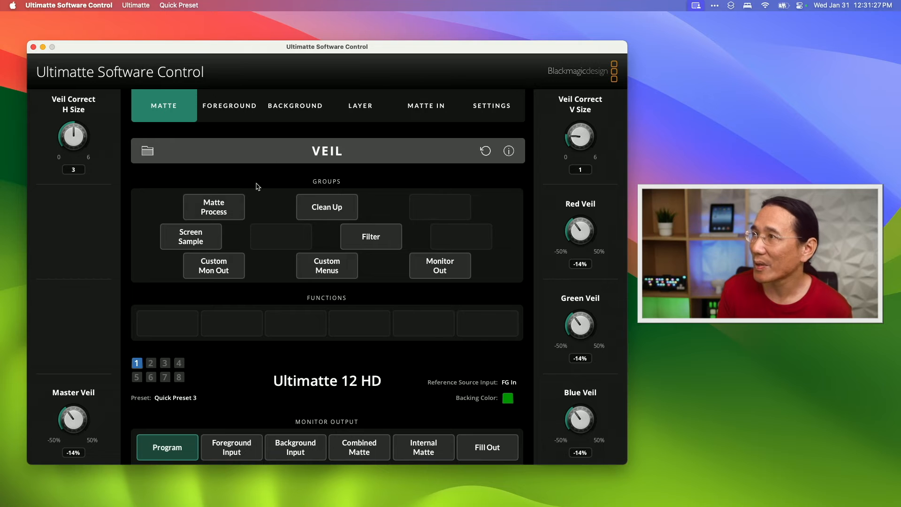
Step: Show the Foreground page with FG White Level 100% and FG Black Level 0%
{"action": "left_click", "coordinate": [229, 106]}
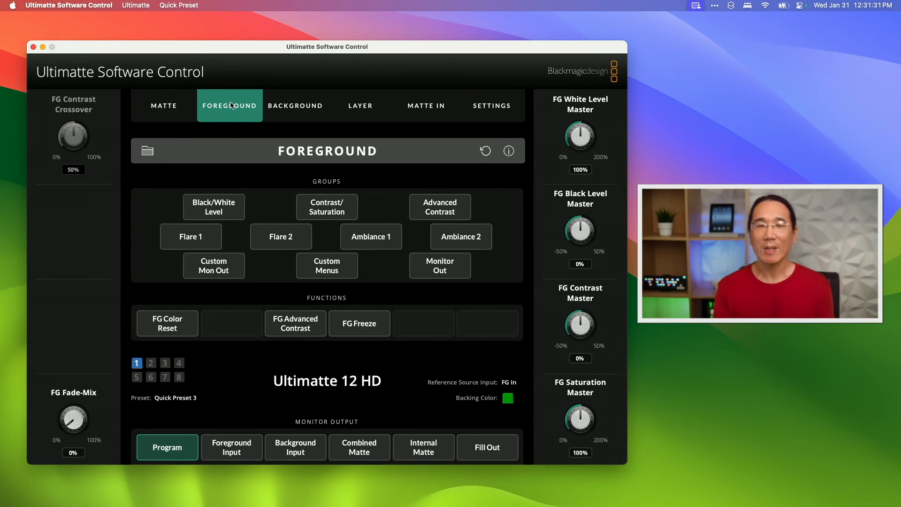
{"action": "mouse_move", "coordinate": [224, 154]}
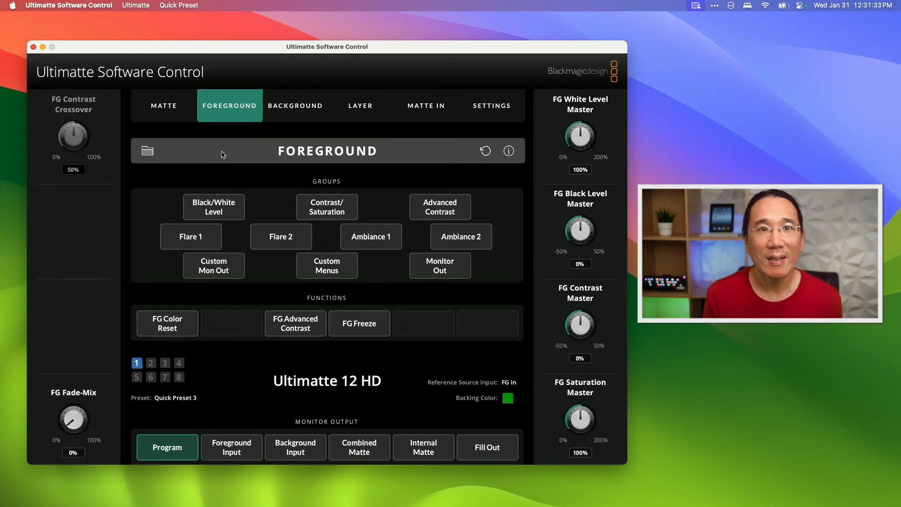
{"action": "mouse_move", "coordinate": [175, 244]}
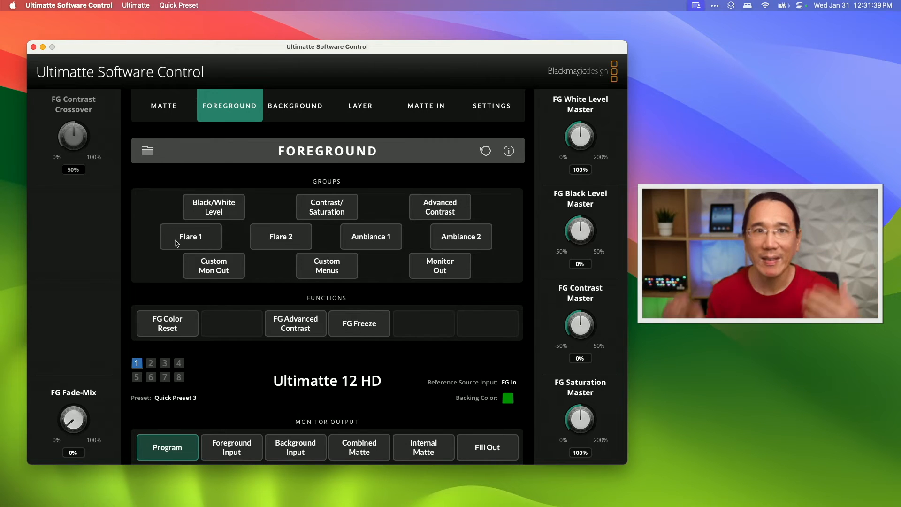
{"action": "mouse_move", "coordinate": [268, 247]}
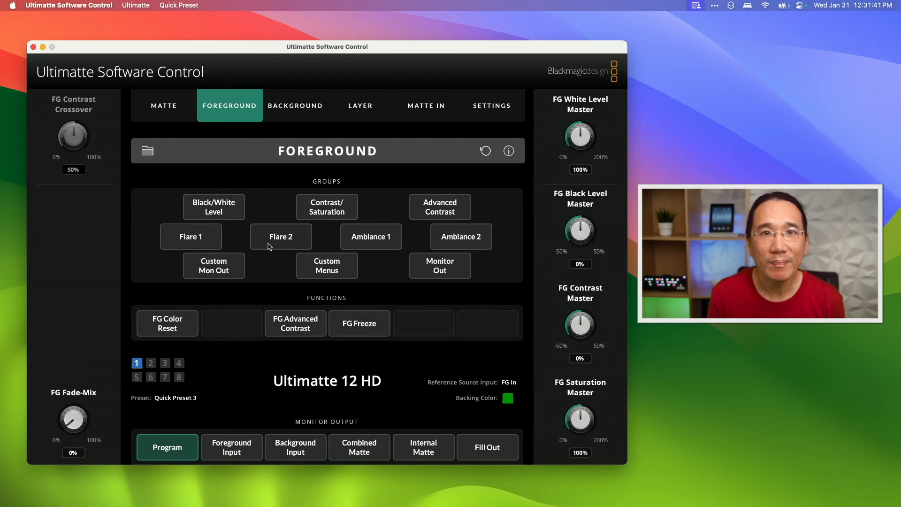
{"action": "mouse_move", "coordinate": [304, 125]}
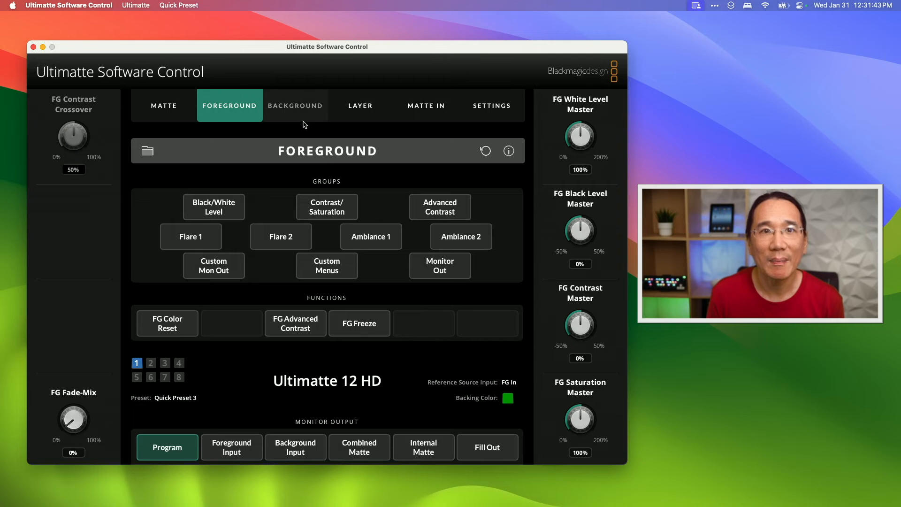
Step: Review the Background page with BG white level 100% and filter 0%, then return to Matte
{"action": "left_click", "coordinate": [294, 105]}
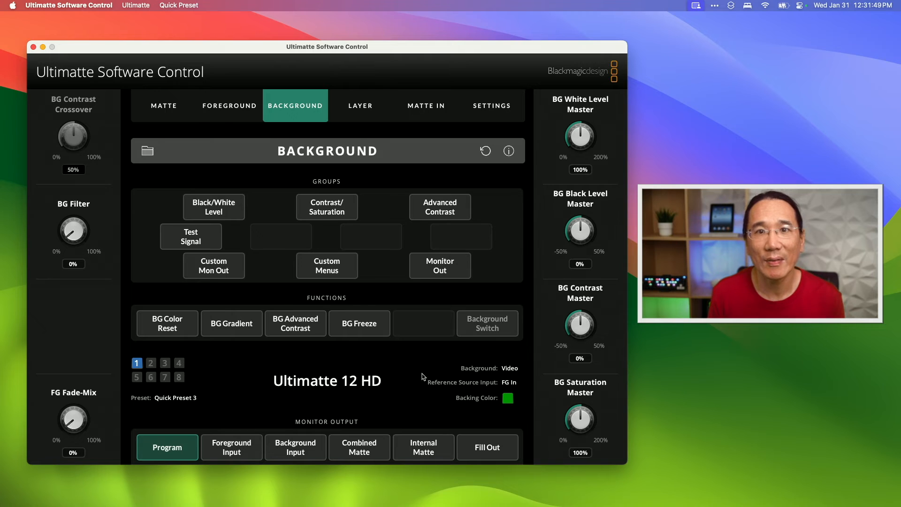
{"action": "mouse_move", "coordinate": [229, 129]}
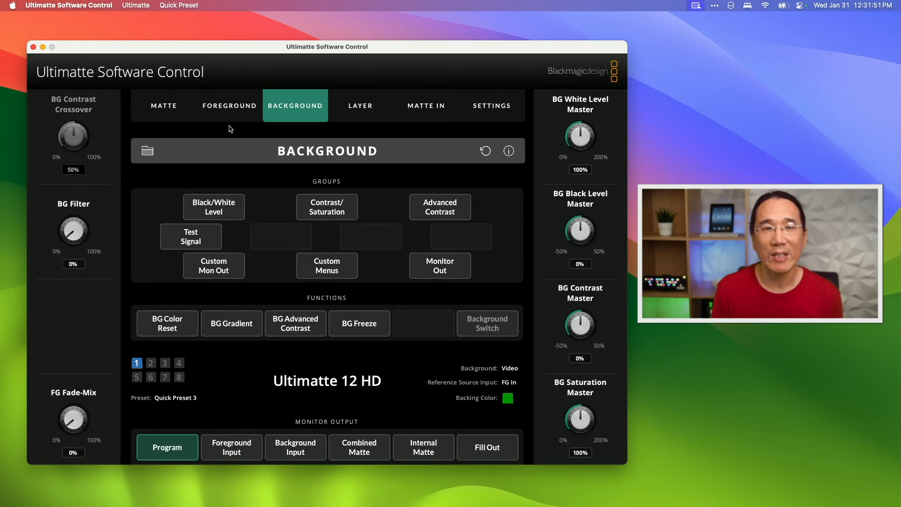
{"action": "mouse_move", "coordinate": [229, 109]}
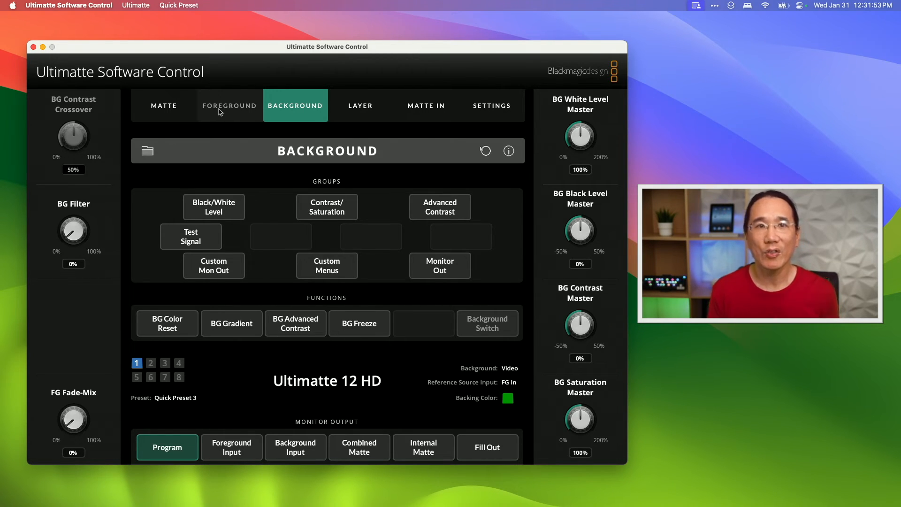
{"action": "left_click", "coordinate": [163, 105]}
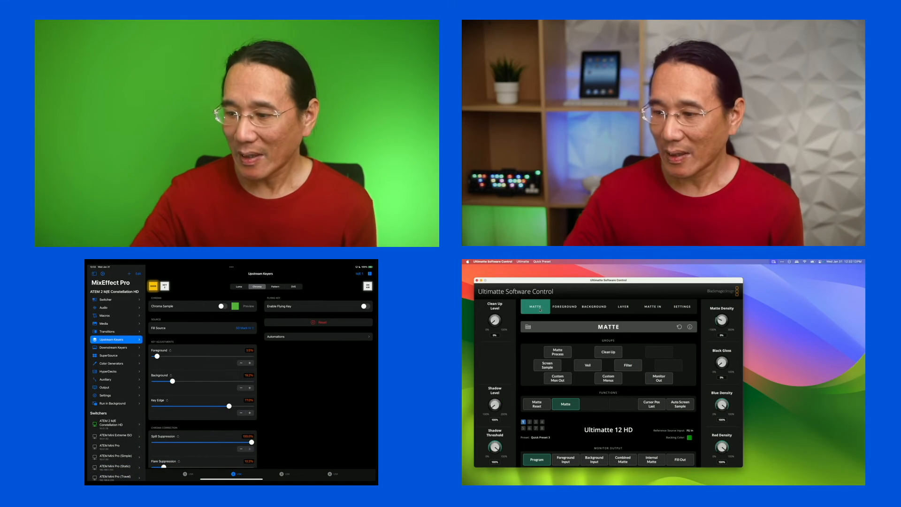
Step: Show the Auxiliary outputs page in MixEffect Pro from the switcher sidebar
{"action": "left_click", "coordinate": [107, 299]}
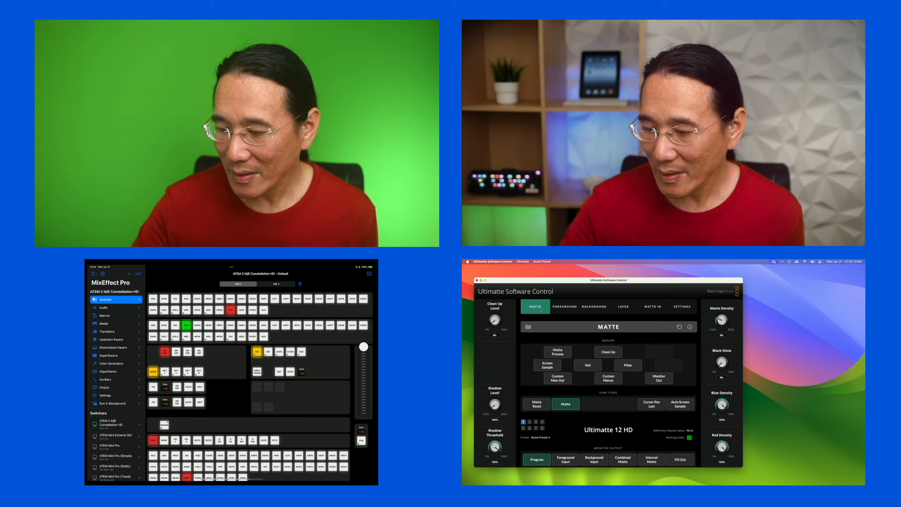
{"action": "left_click", "coordinate": [106, 379]}
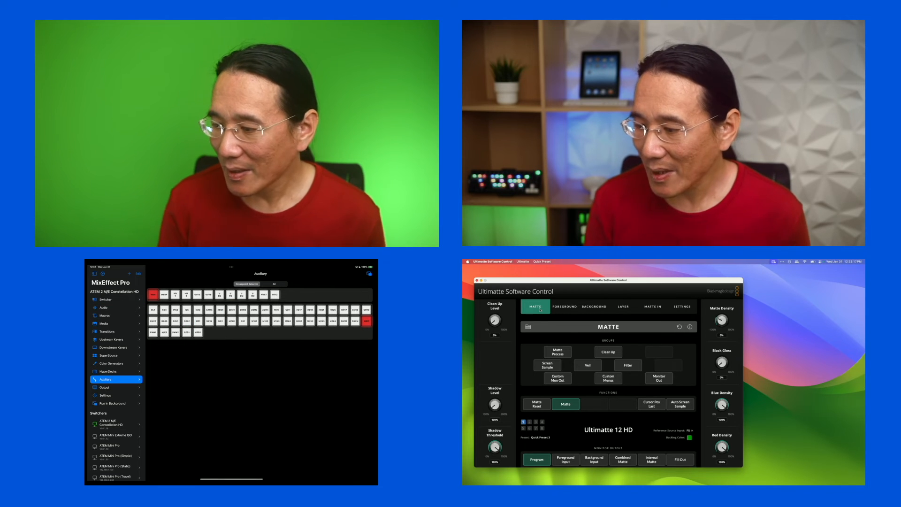